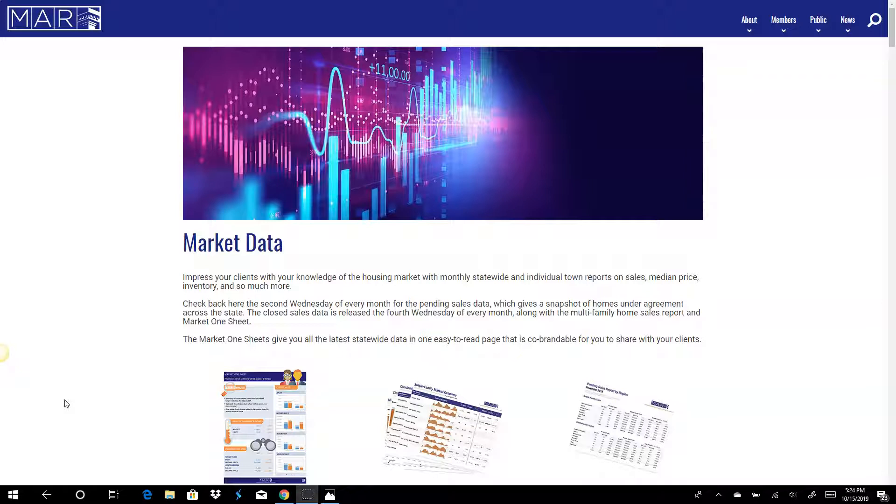
- Scroll the Market Data page and download the Market One Sheet
{"action": "scroll", "scroll_direction": "down", "scroll_amount": 3}
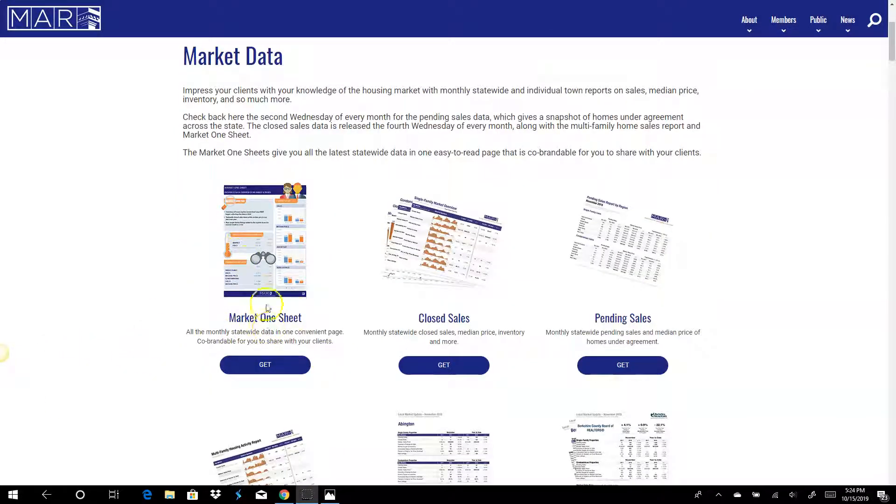
{"action": "mouse_move", "coordinate": [268, 258]}
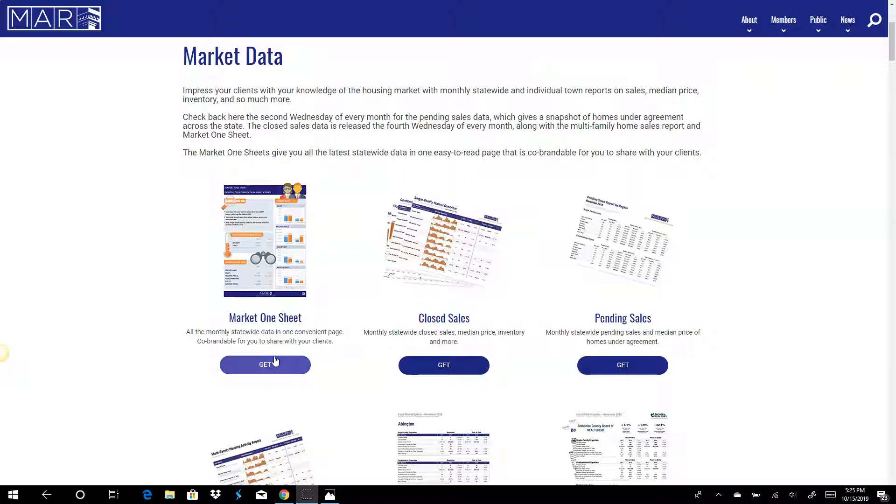
{"action": "left_click", "coordinate": [265, 365]}
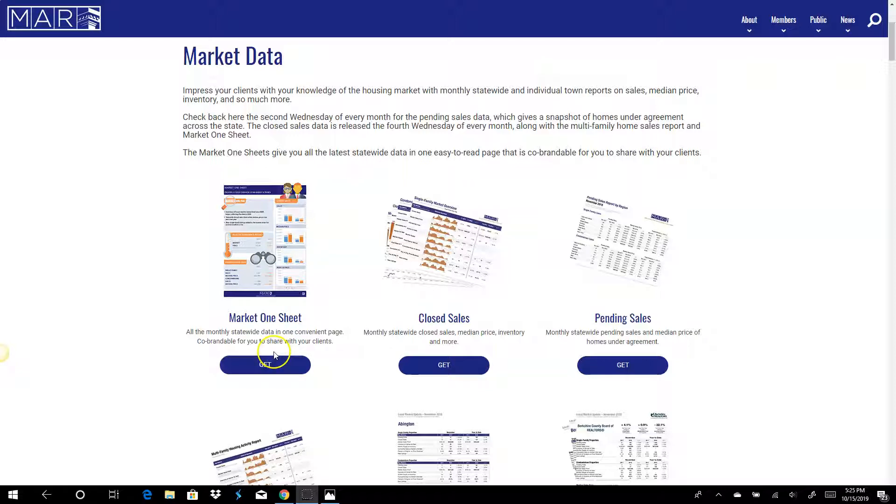
{"action": "mouse_move", "coordinate": [275, 265]}
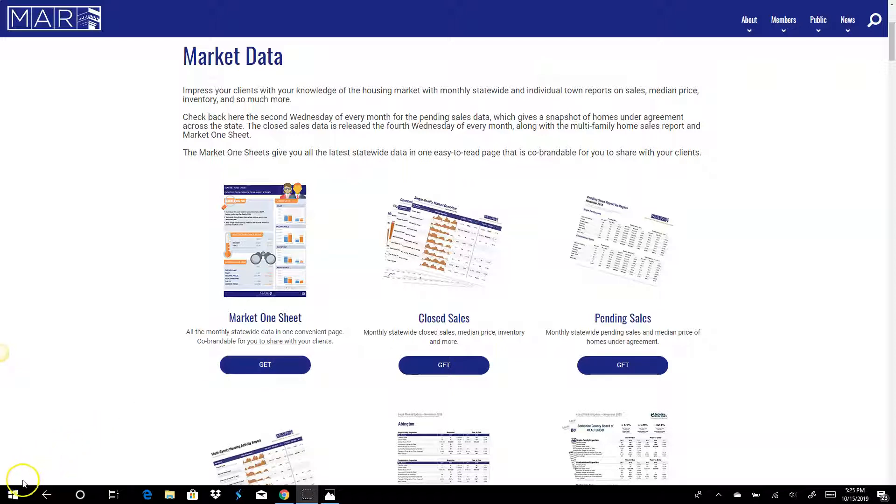
- View the August 2019 Market One Sheet image in Photos, then scroll to Town Data
{"action": "left_click", "coordinate": [264, 365]}
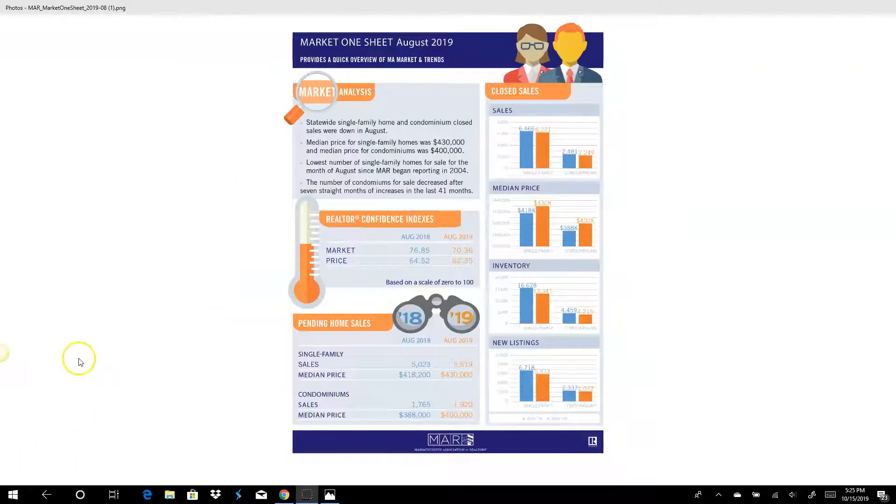
{"action": "mouse_move", "coordinate": [712, 303]}
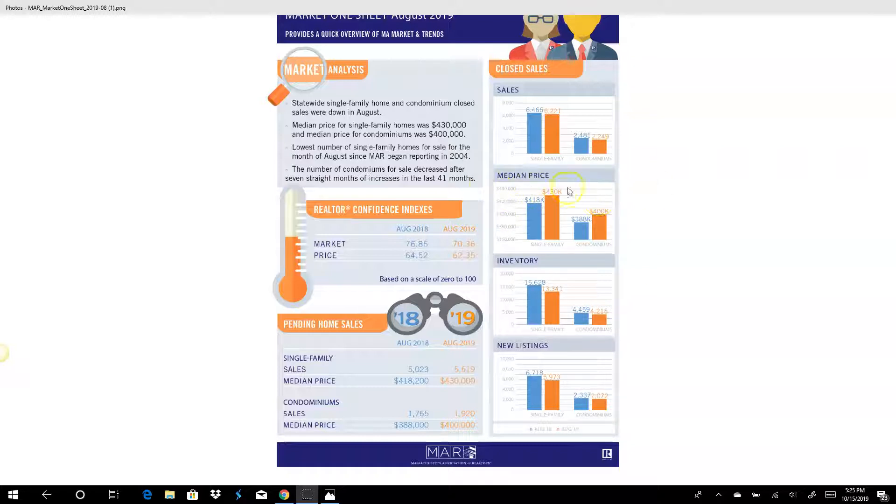
{"action": "mouse_move", "coordinate": [460, 174]}
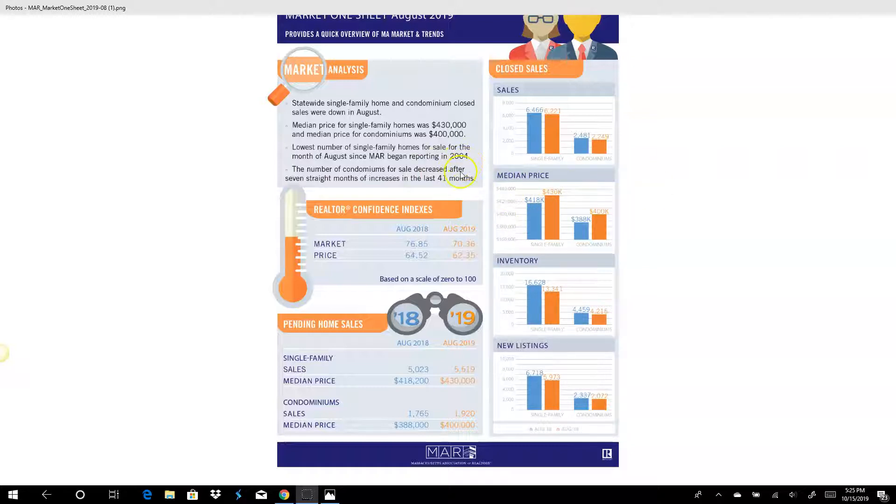
{"action": "mouse_move", "coordinate": [25, 487]}
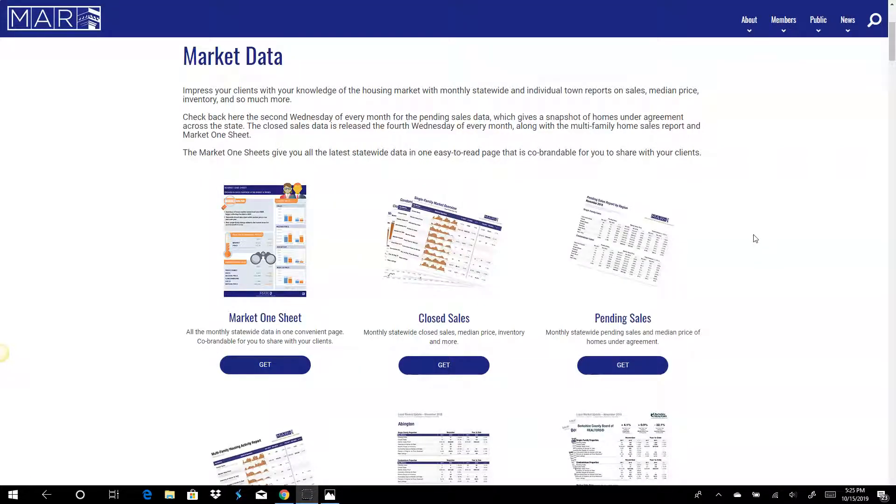
{"action": "scroll", "scroll_direction": "down", "scroll_amount": 3}
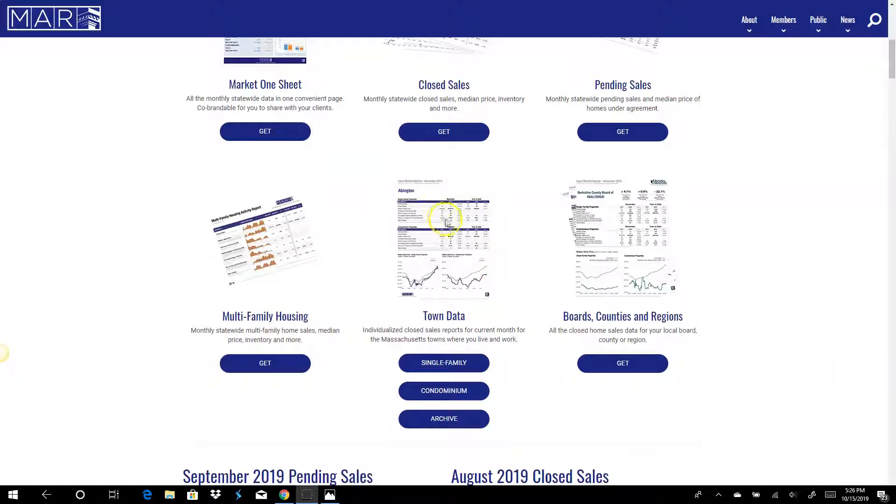
{"action": "scroll", "scroll_direction": "down", "scroll_amount": 3}
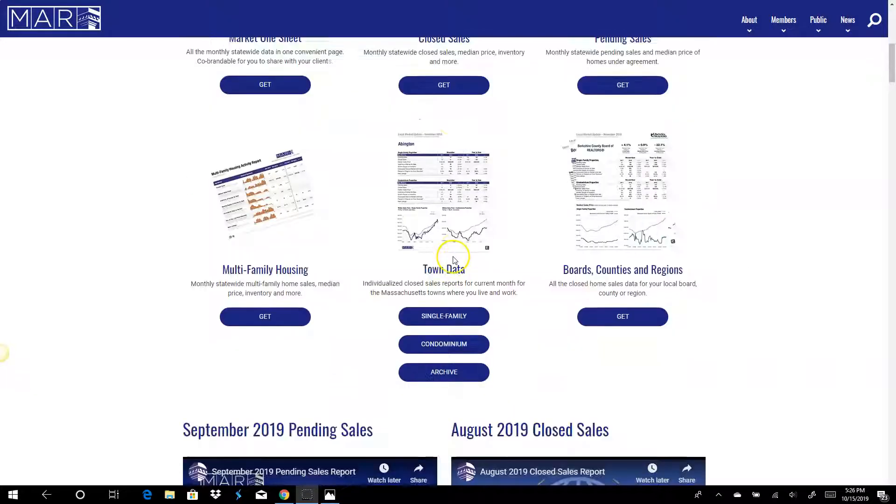
- Open the condominium town list, scroll to Walpole, and open its report PDF
{"action": "left_click", "coordinate": [443, 344]}
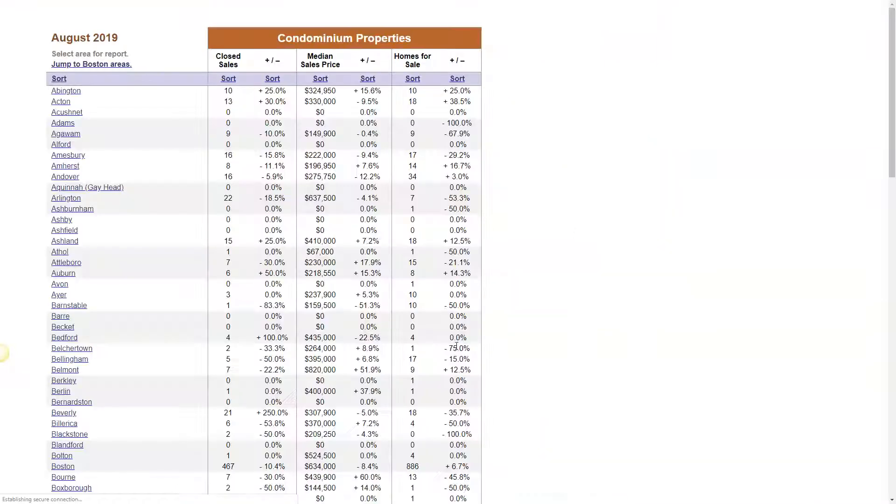
{"action": "scroll", "scroll_direction": "down", "scroll_amount": 3}
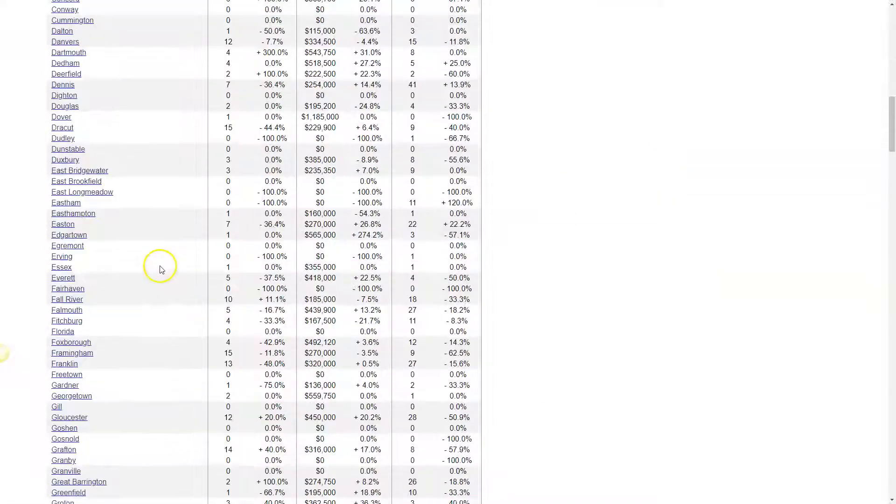
{"action": "scroll", "scroll_direction": "down", "scroll_amount": 3}
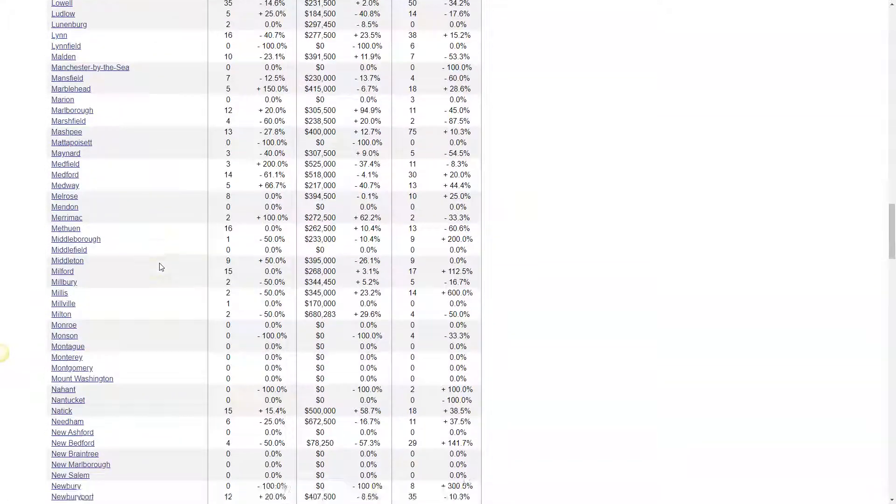
{"action": "scroll", "scroll_direction": "down", "scroll_amount": 3}
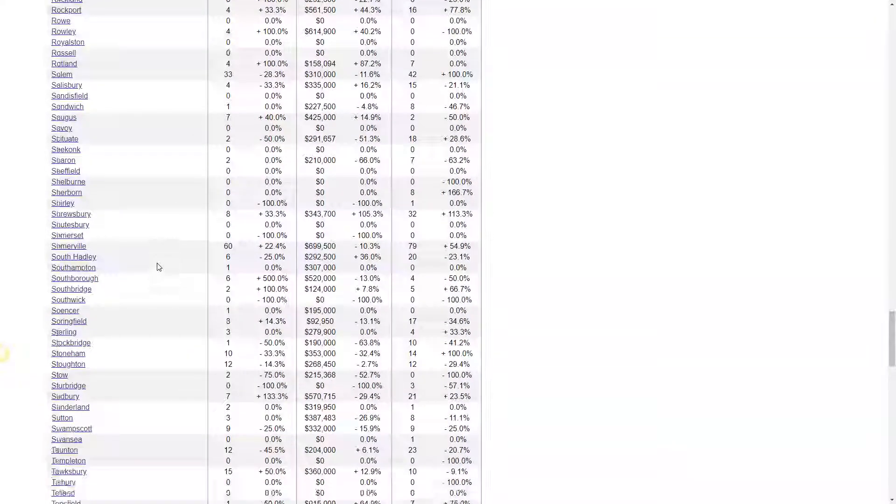
{"action": "scroll", "scroll_direction": "down", "scroll_amount": 3}
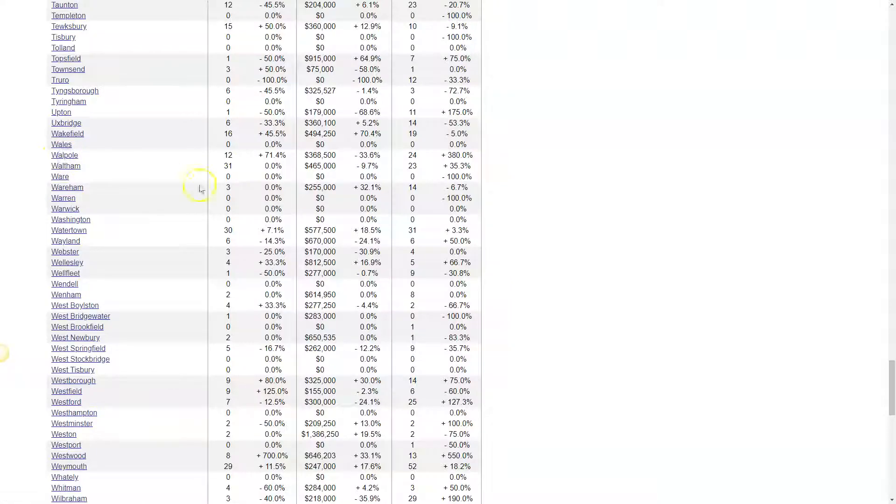
{"action": "left_click", "coordinate": [64, 155]}
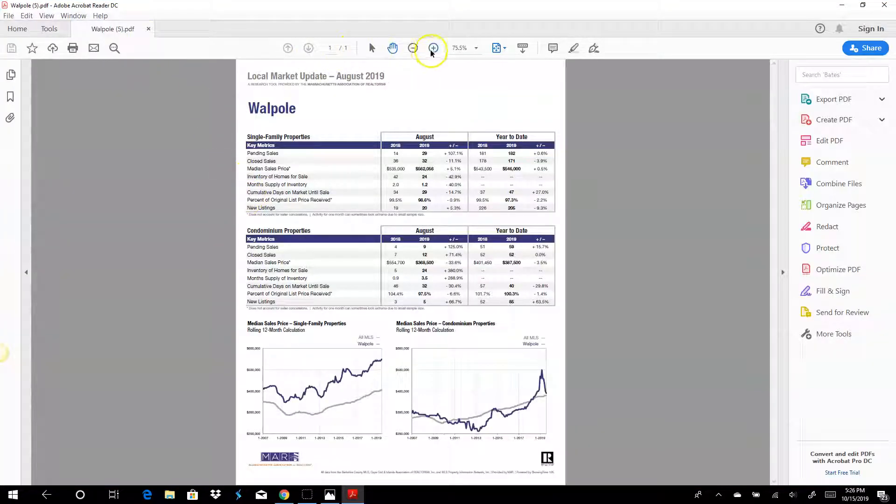
- Collapse the Tools pane and scroll through Walpole's single-family and condominium metrics
{"action": "left_click", "coordinate": [433, 47]}
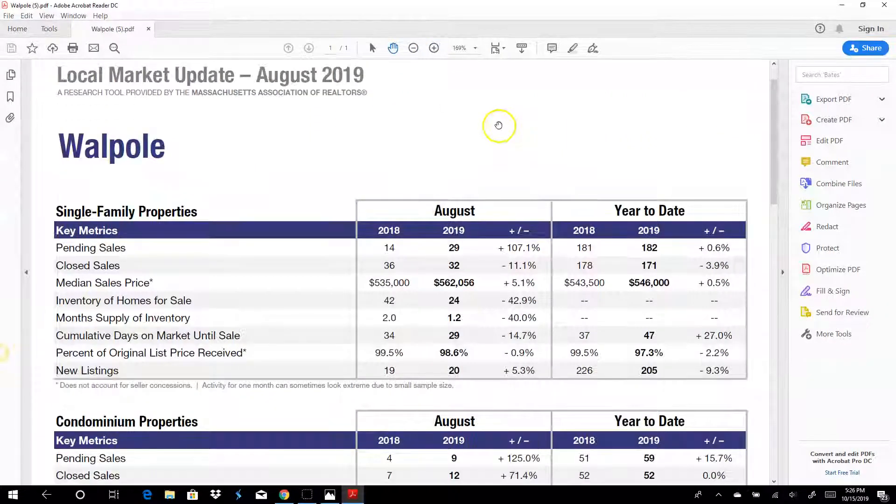
{"action": "scroll", "scroll_direction": "down", "scroll_amount": 3}
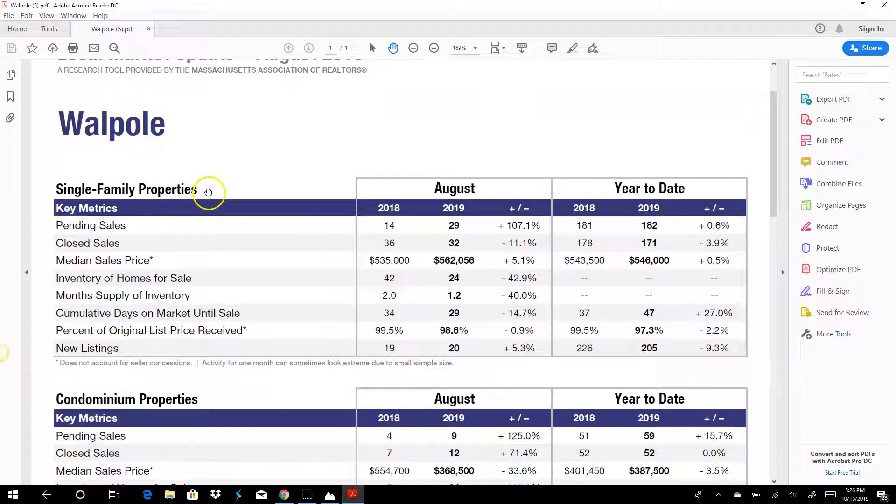
{"action": "mouse_move", "coordinate": [626, 273]}
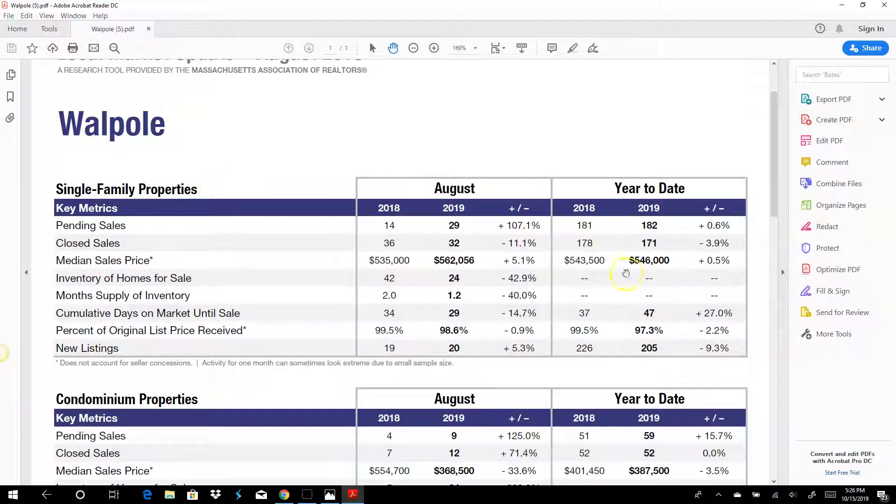
{"action": "left_click", "coordinate": [434, 48]}
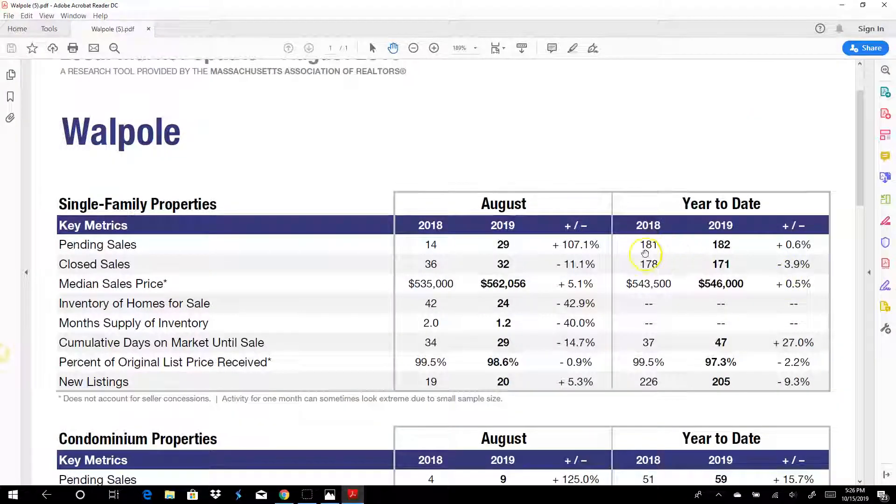
{"action": "scroll", "scroll_direction": "down", "scroll_amount": 3}
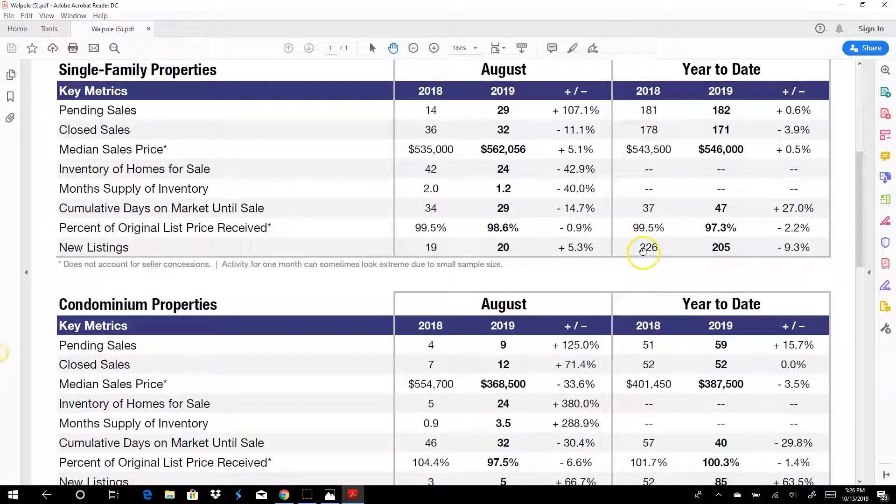
{"action": "scroll", "scroll_direction": "down", "scroll_amount": 3}
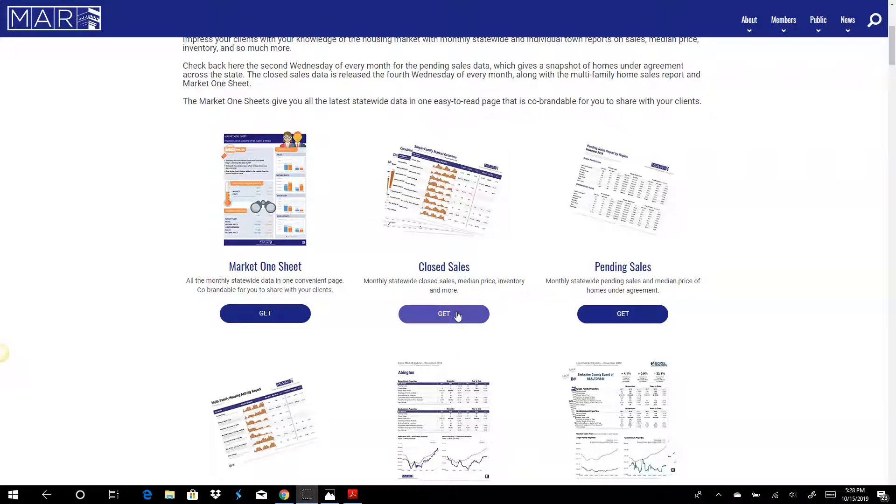
- Under Closed Sales, expand August 2019 Executive Summary and download its PDF
{"action": "left_click", "coordinate": [444, 313]}
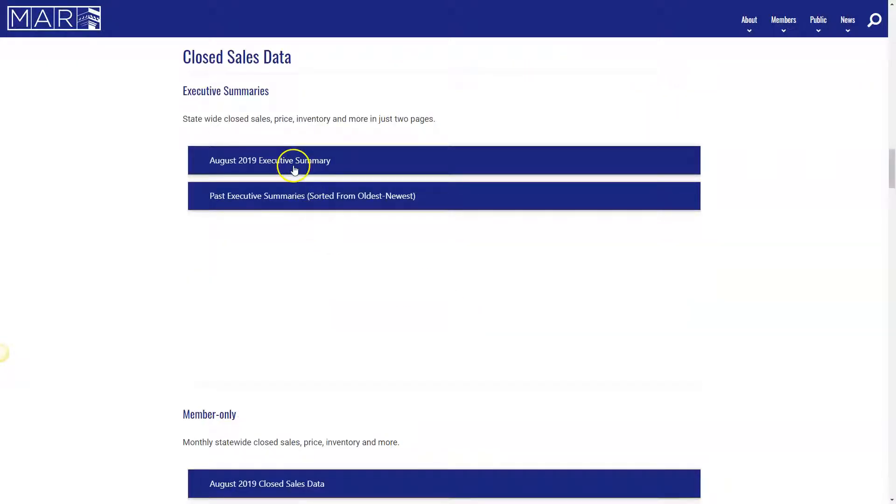
{"action": "left_click", "coordinate": [292, 160]}
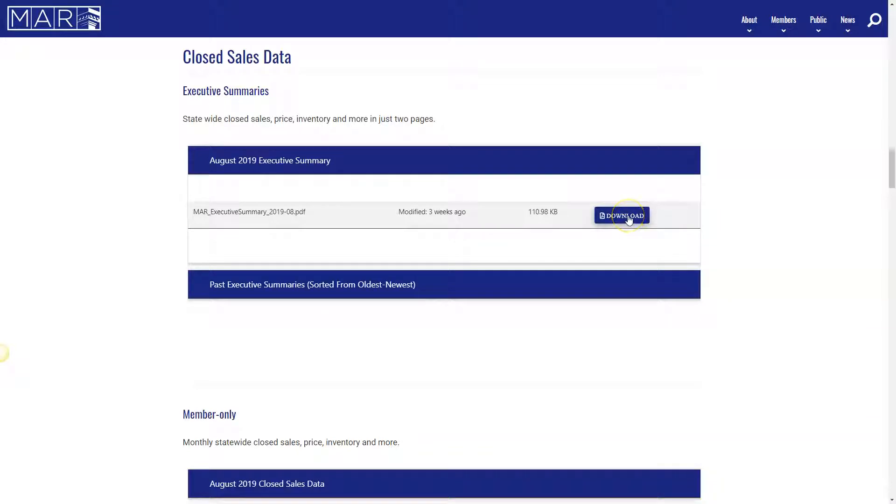
{"action": "left_click", "coordinate": [622, 215]}
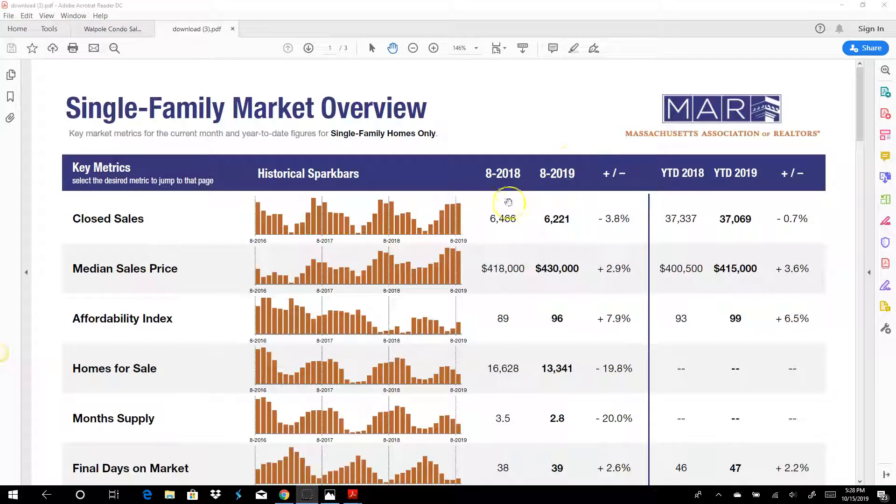
{"action": "mouse_move", "coordinate": [499, 278]}
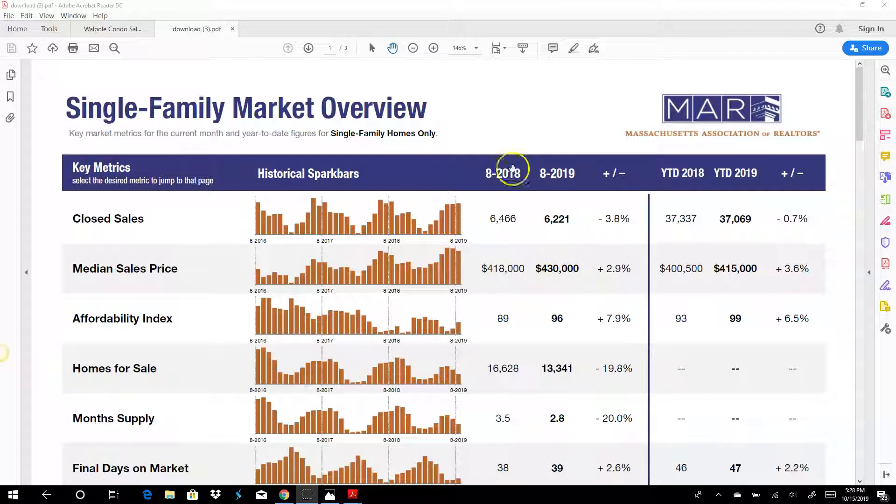
{"action": "mouse_move", "coordinate": [726, 226]}
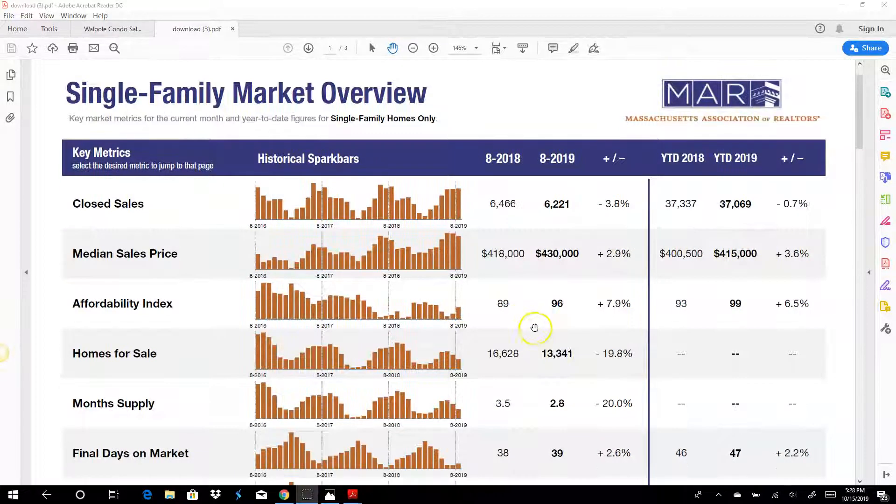
{"action": "mouse_move", "coordinate": [529, 361]}
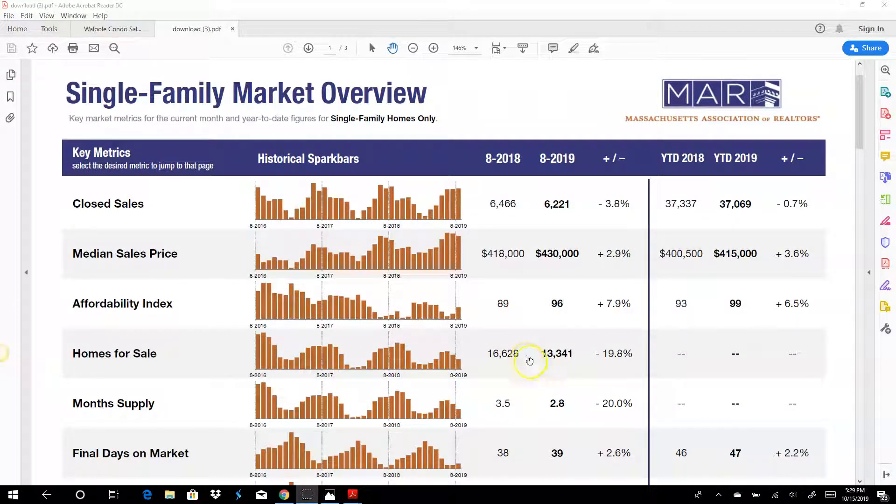
- Scroll the Single-Family Market Overview, then advance to the Condominium Market Overview
{"action": "scroll", "scroll_direction": "down", "scroll_amount": 3}
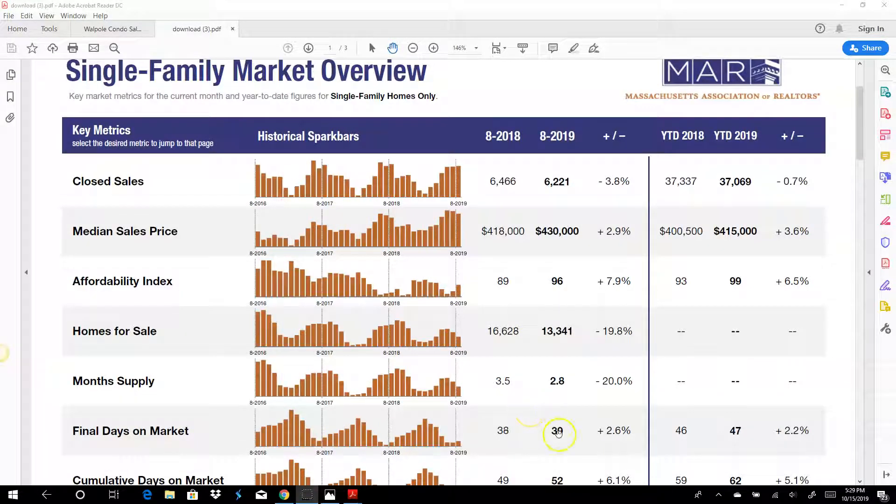
{"action": "scroll", "scroll_direction": "down", "scroll_amount": 3}
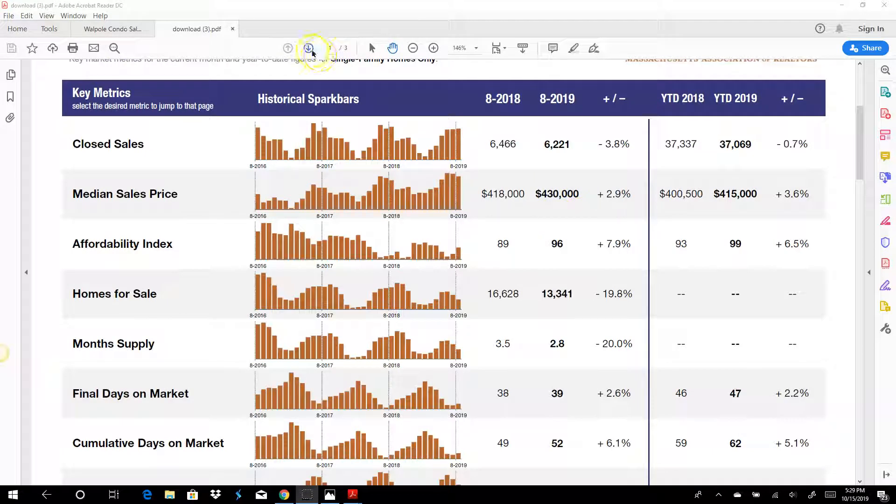
{"action": "left_click", "coordinate": [308, 48]}
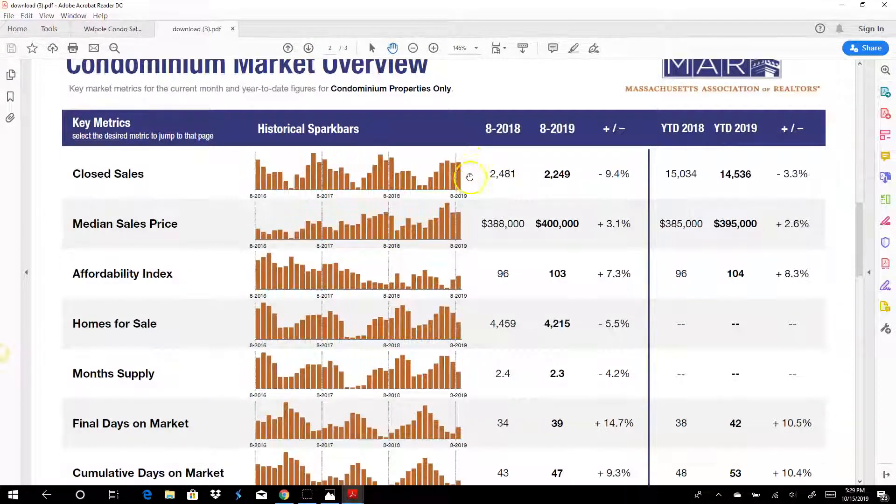
- Go to the Glossary of Terms page and scroll to its end
{"action": "left_click", "coordinate": [308, 48]}
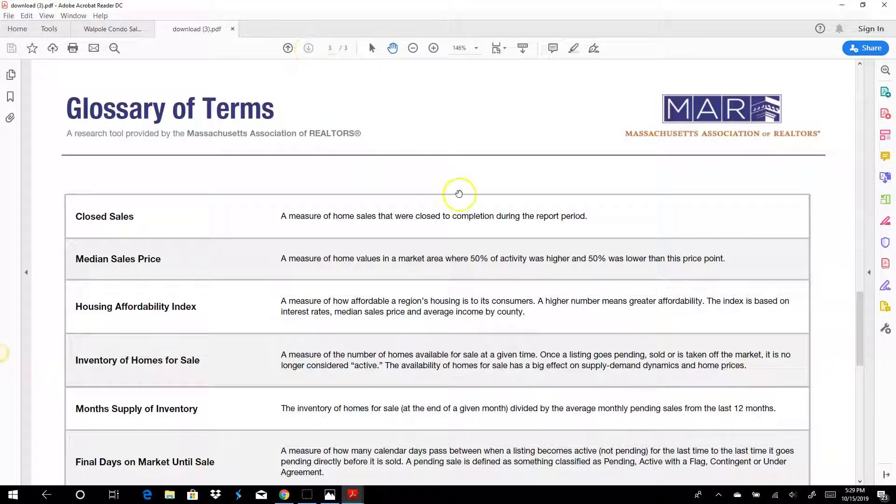
{"action": "scroll", "scroll_direction": "down", "scroll_amount": 3}
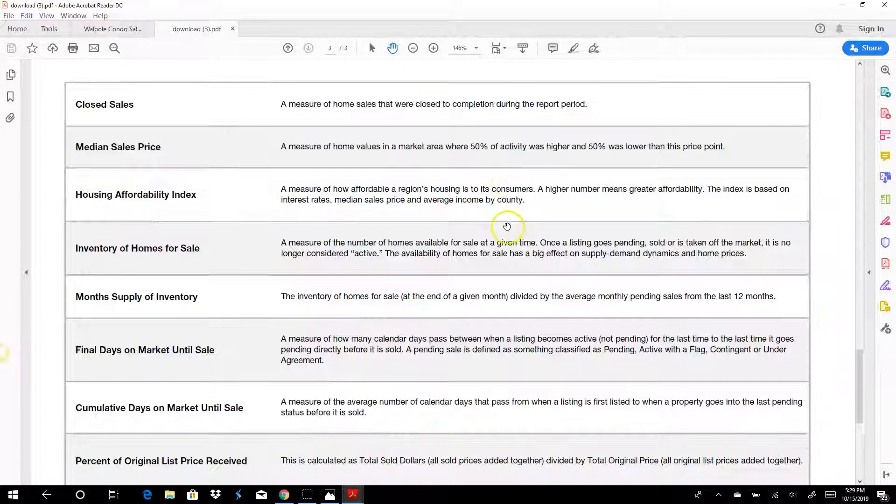
{"action": "scroll", "scroll_direction": "down", "scroll_amount": 3}
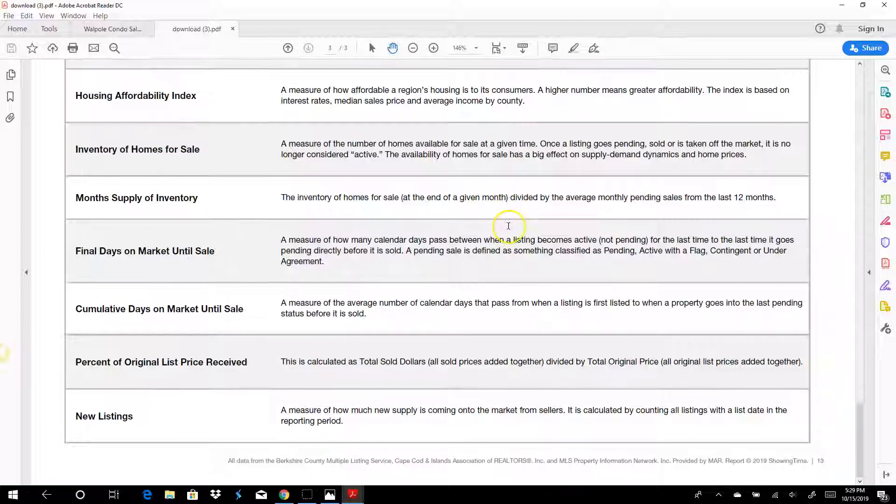
{"action": "mouse_move", "coordinate": [151, 372]}
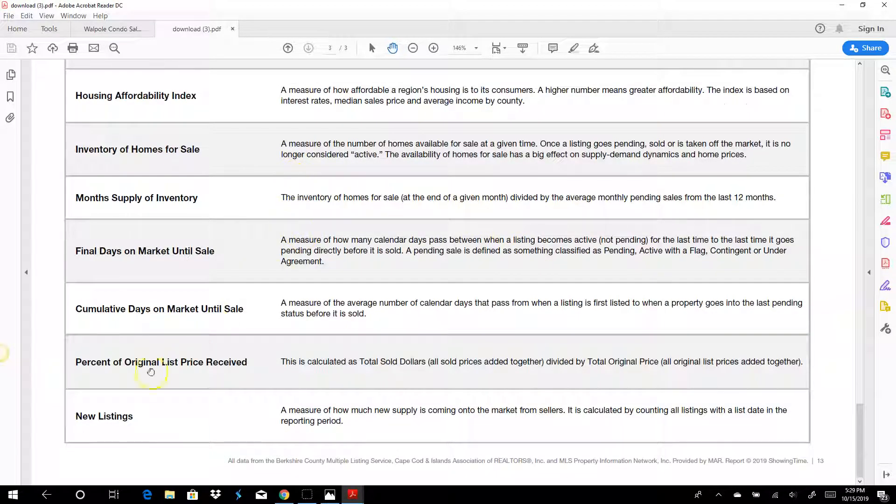
{"action": "mouse_move", "coordinate": [25, 482]}
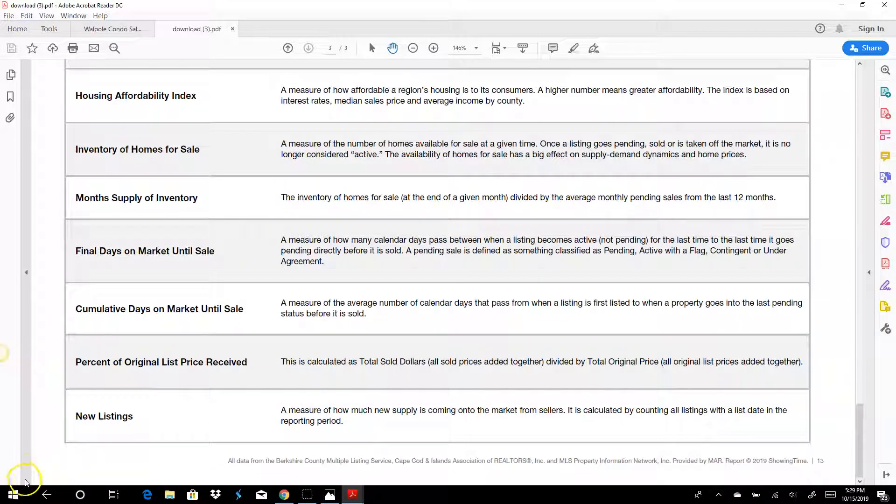